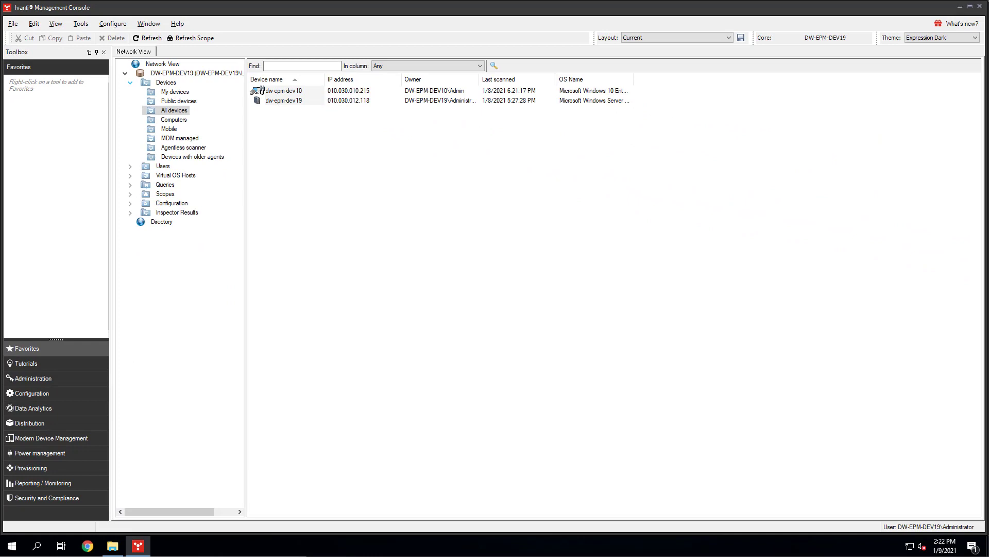
mouse_move(122, 249)
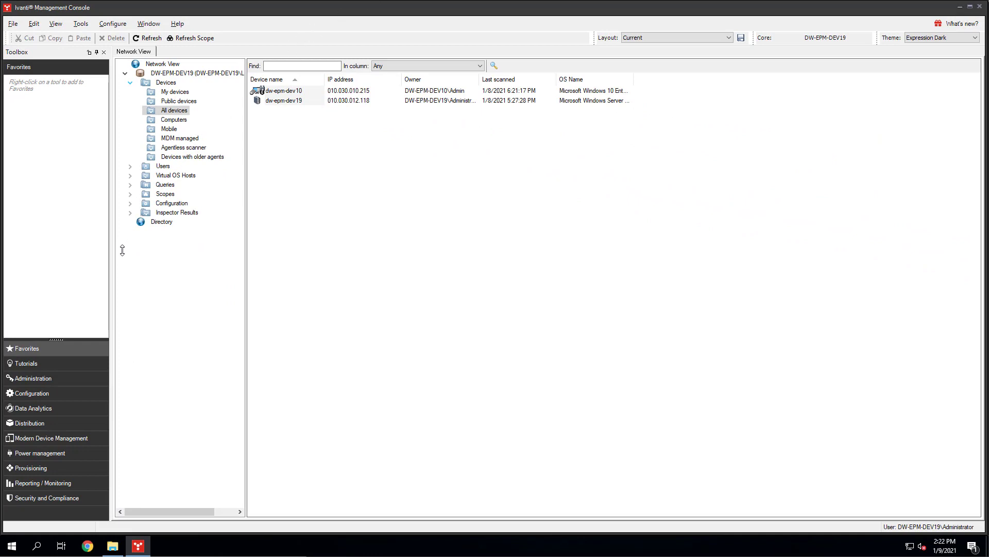
Show the Configuration category of the Toolbox with its list of tools.
left_click(32, 393)
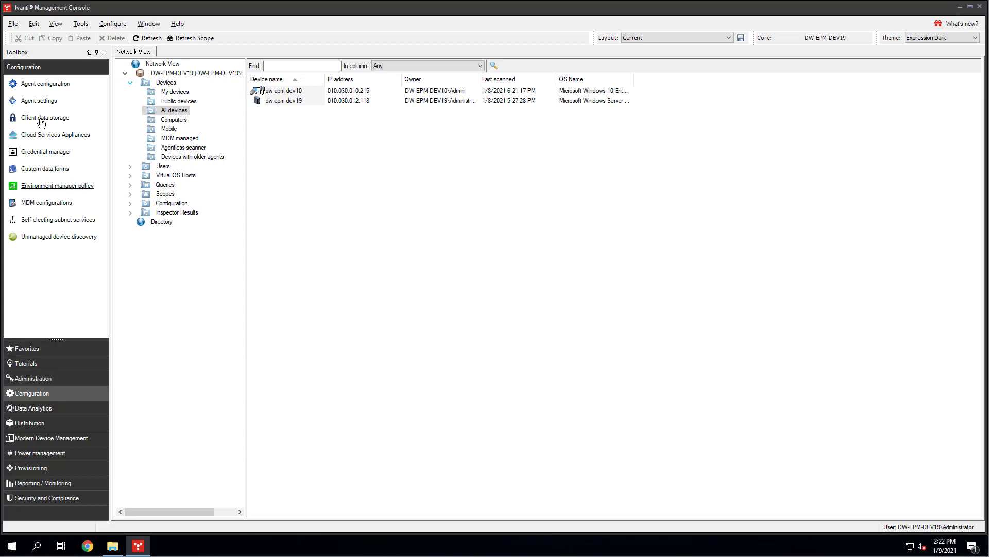
Review the Remote control agent settings' Indicator and Permission pages, then close them.
left_click(36, 101)
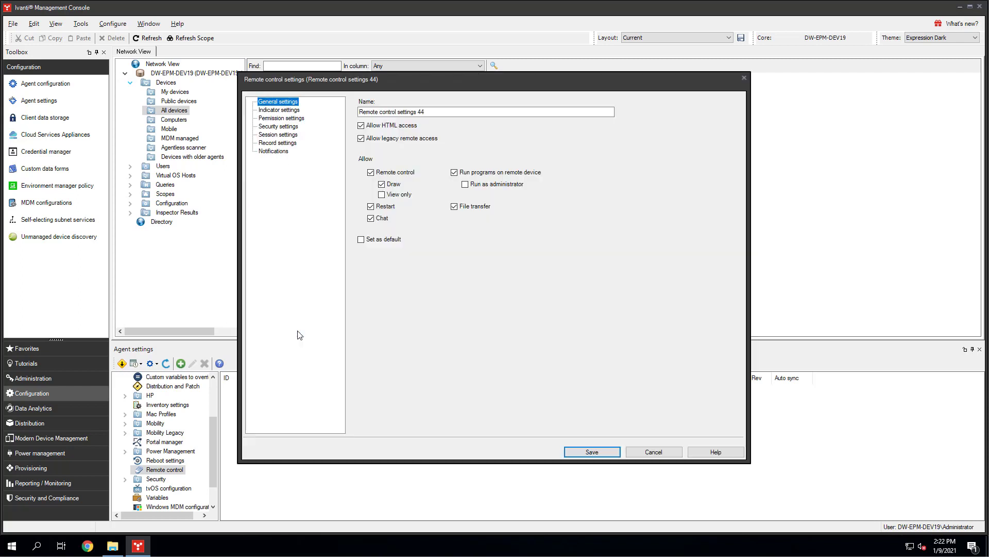
mouse_move(287, 140)
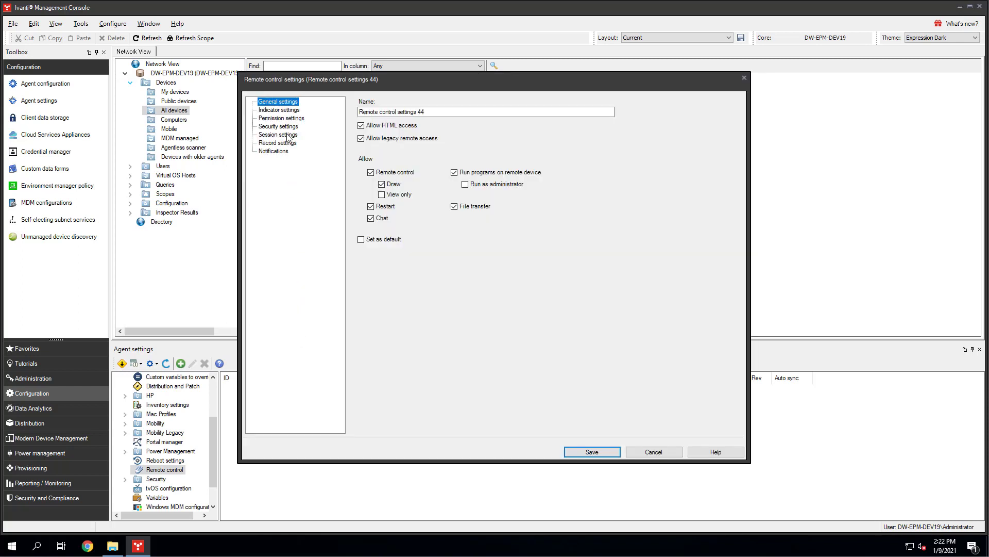
left_click(279, 109)
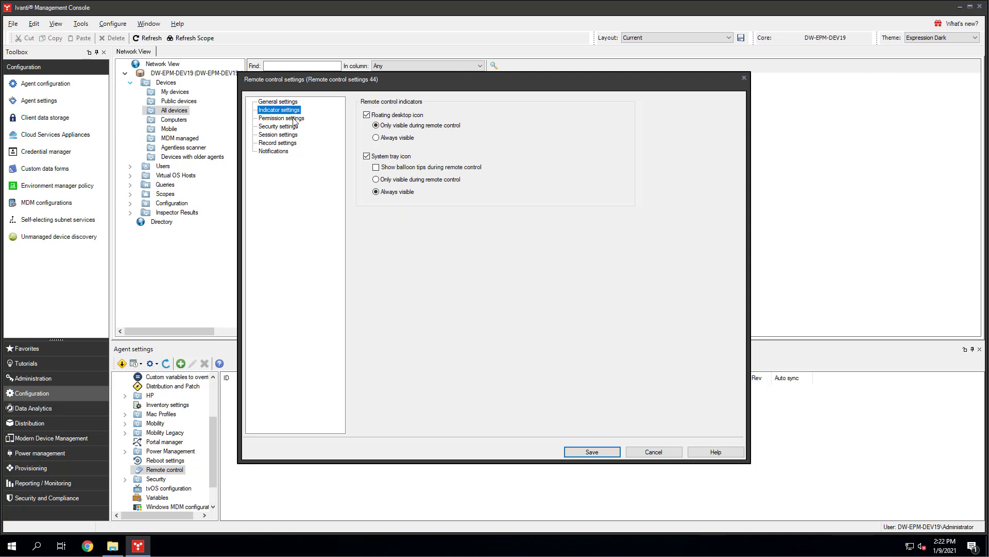
left_click(281, 117)
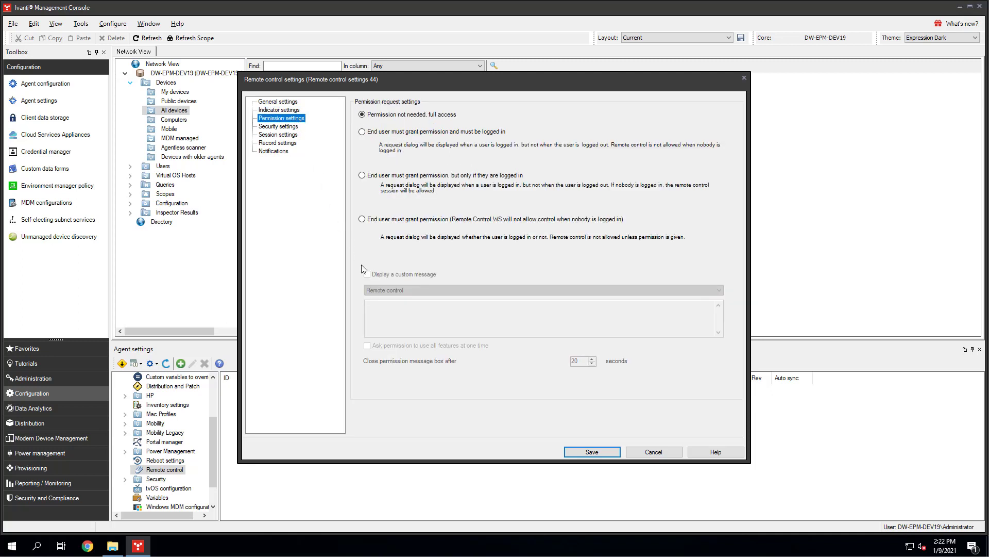
left_click(654, 452)
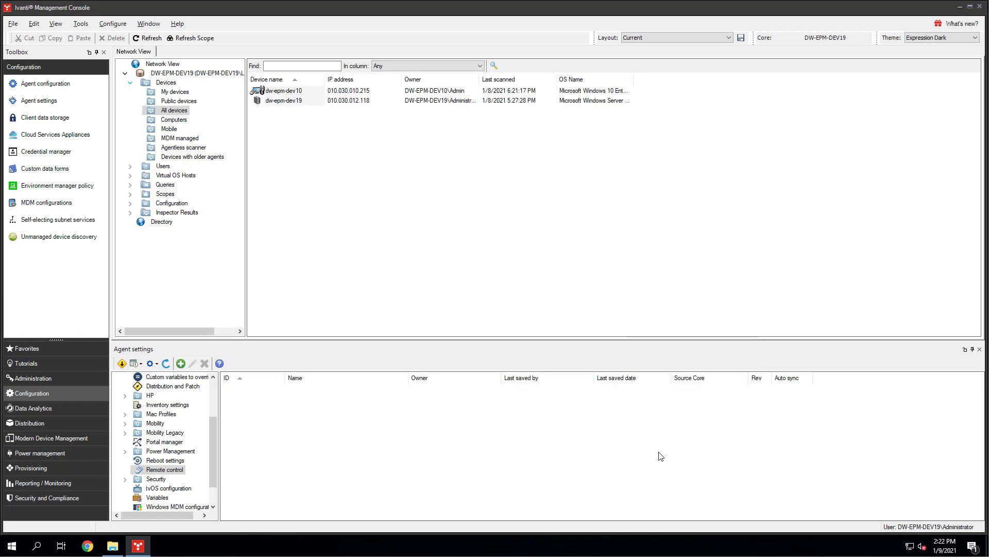
Start a Remote Control session to dw-epm-dev10 from the All devices list.
left_click(280, 91)
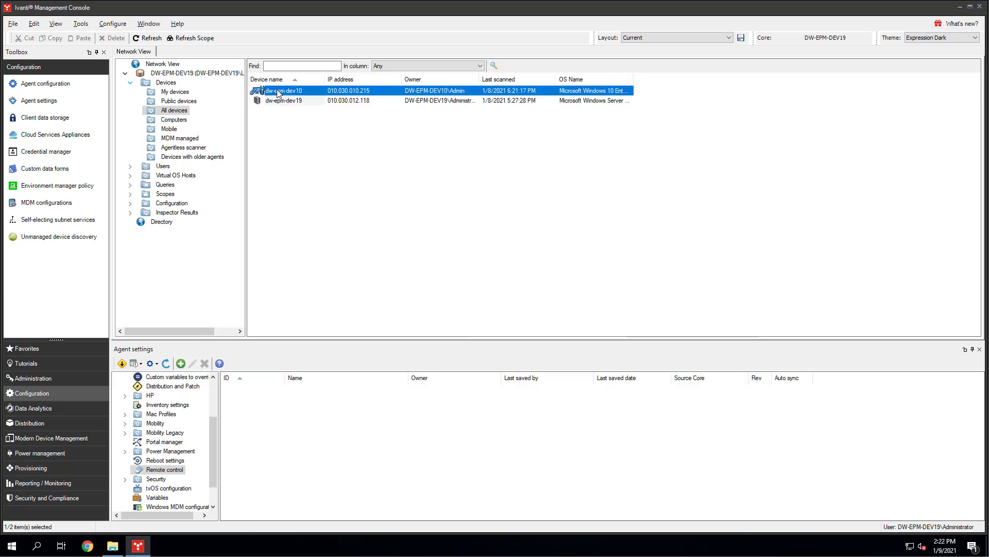
right_click(279, 91)
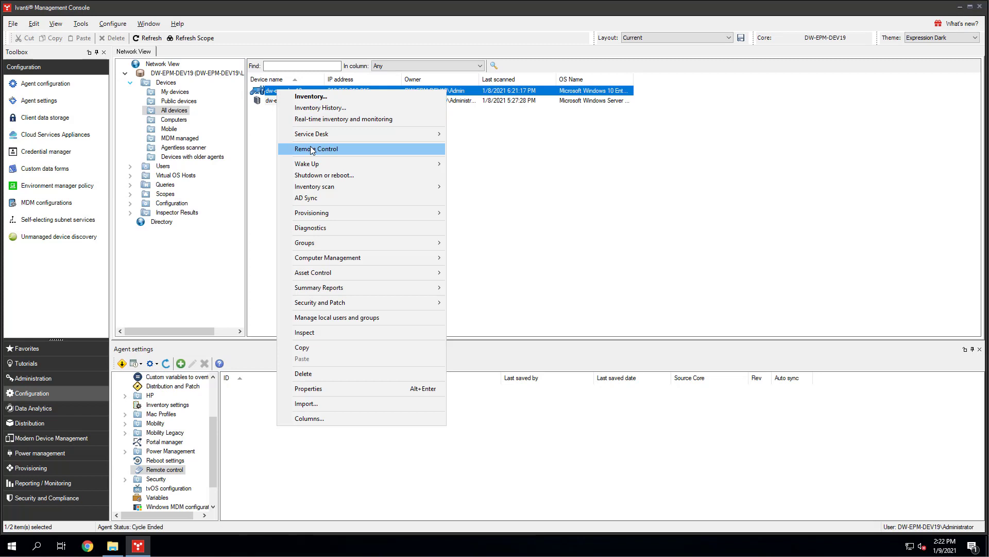
left_click(315, 149)
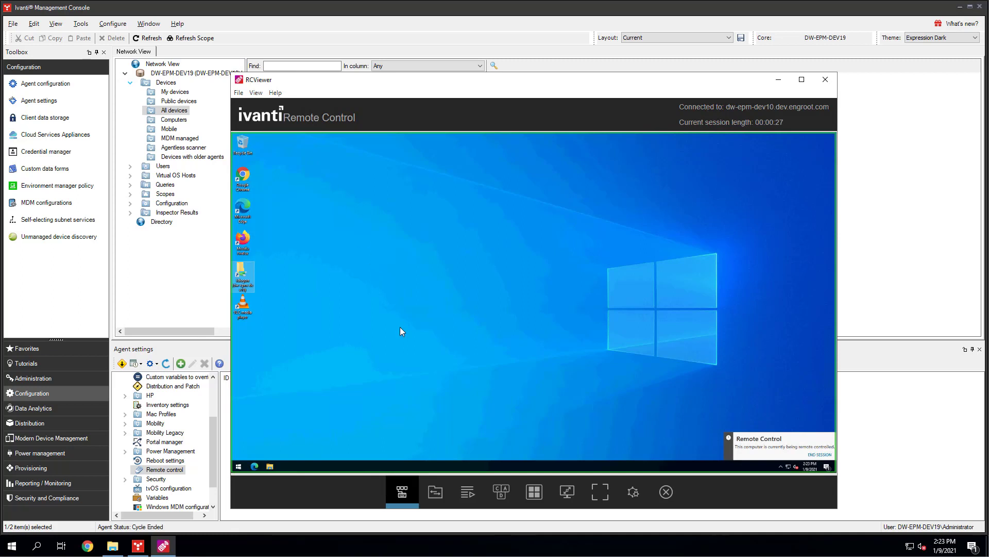
mouse_move(435, 491)
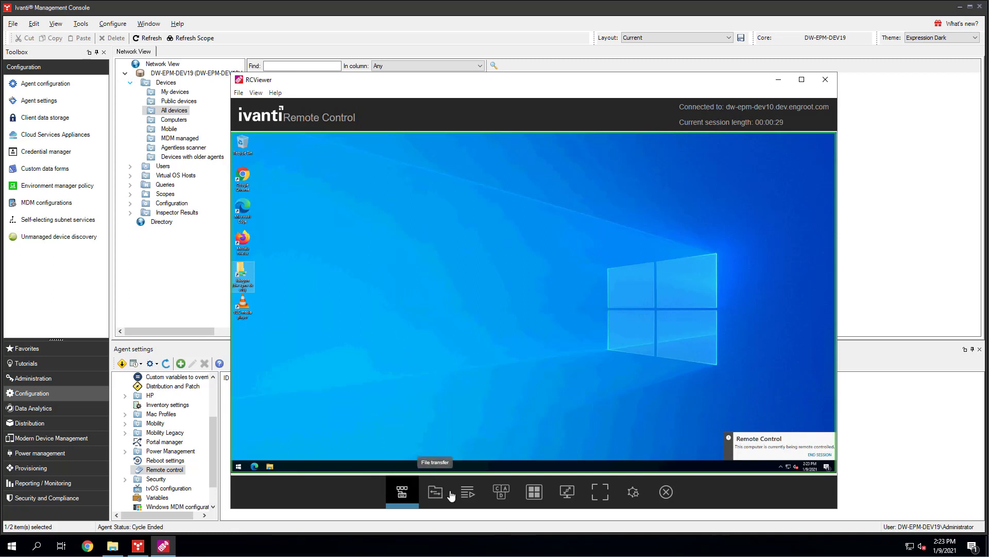
mouse_move(568, 504)
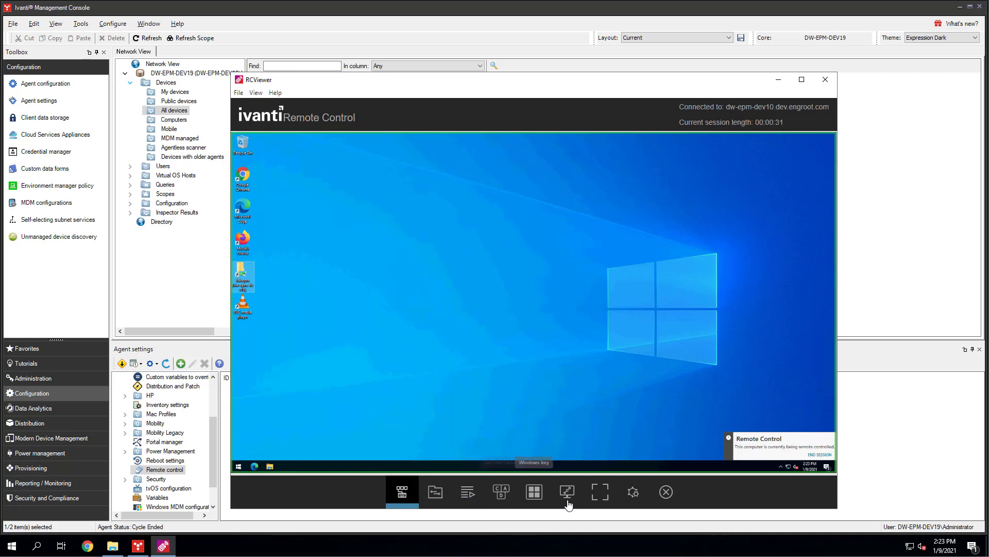
mouse_move(592, 503)
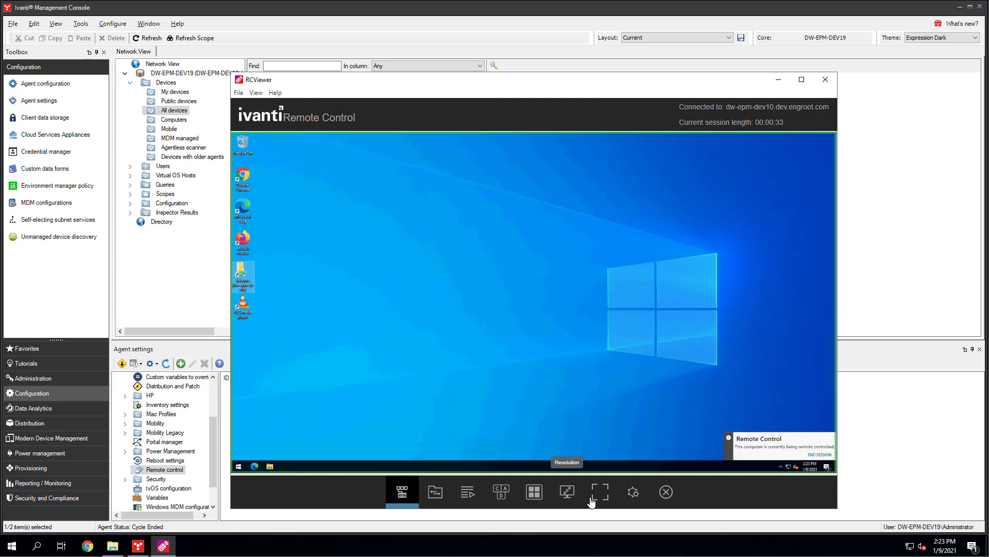
mouse_move(600, 500)
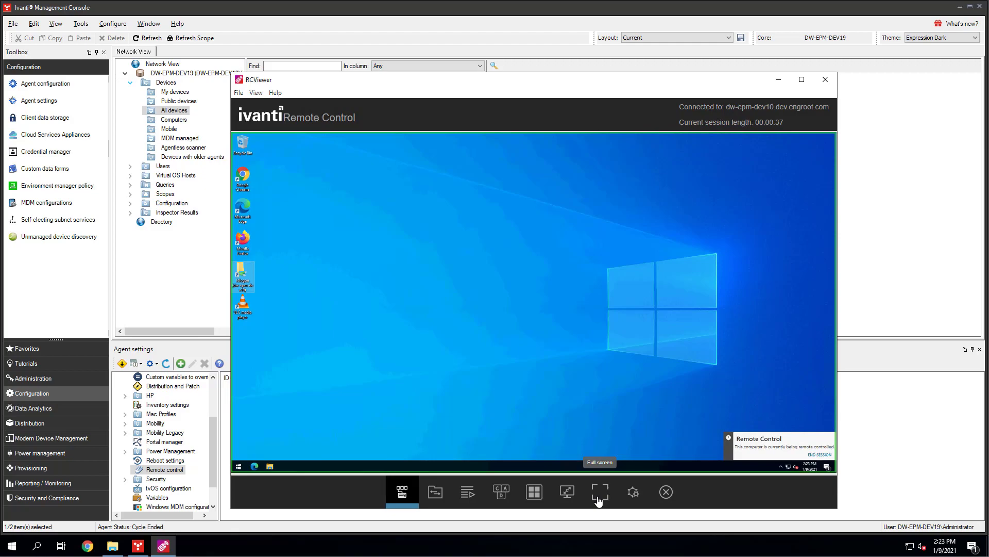
mouse_move(666, 499)
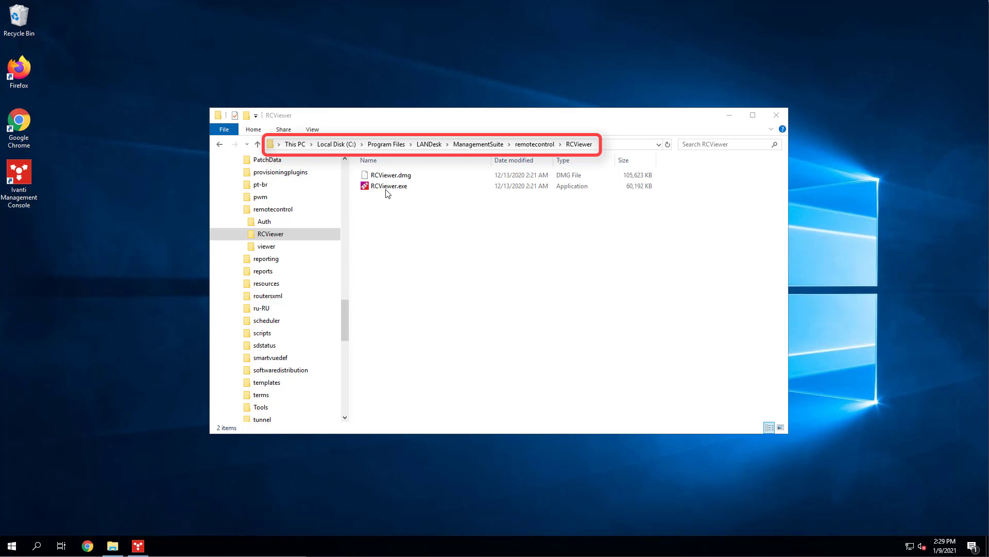
Launch RCViewer.exe from the remotecontrol\RCViewer folder.
left_click(388, 185)
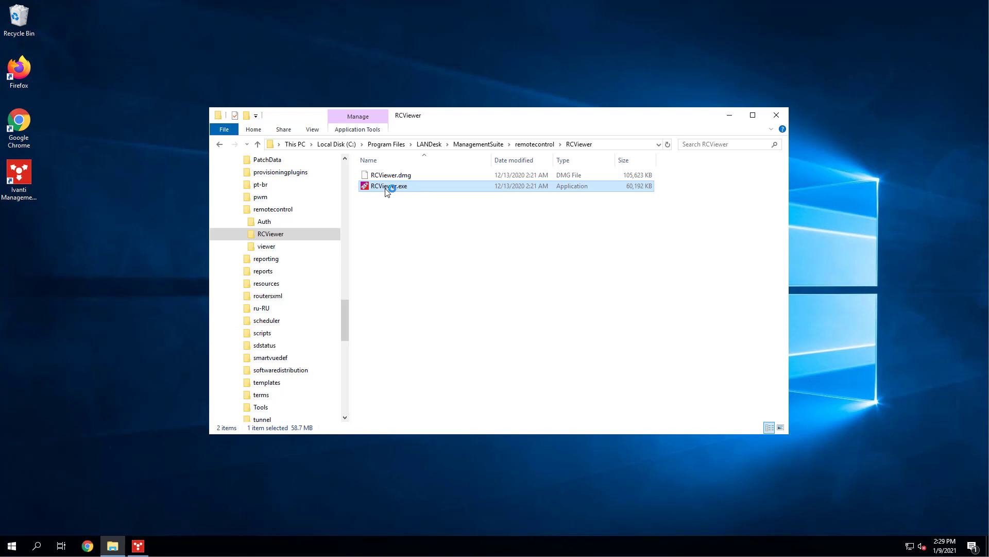
double_click(388, 186)
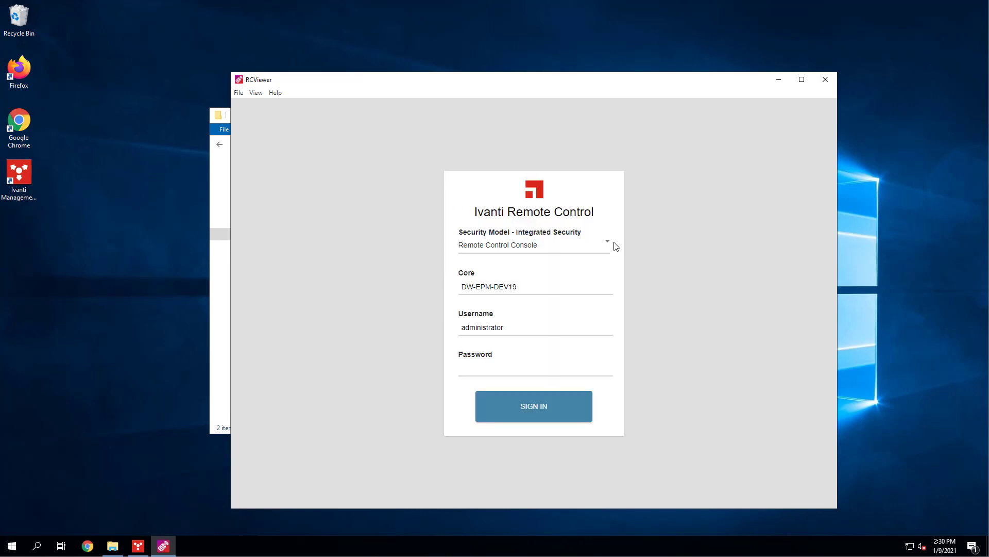
Sign in to the DW-EPM-DEV19 core using the Remote Control Console security model and password.
left_click(607, 245)
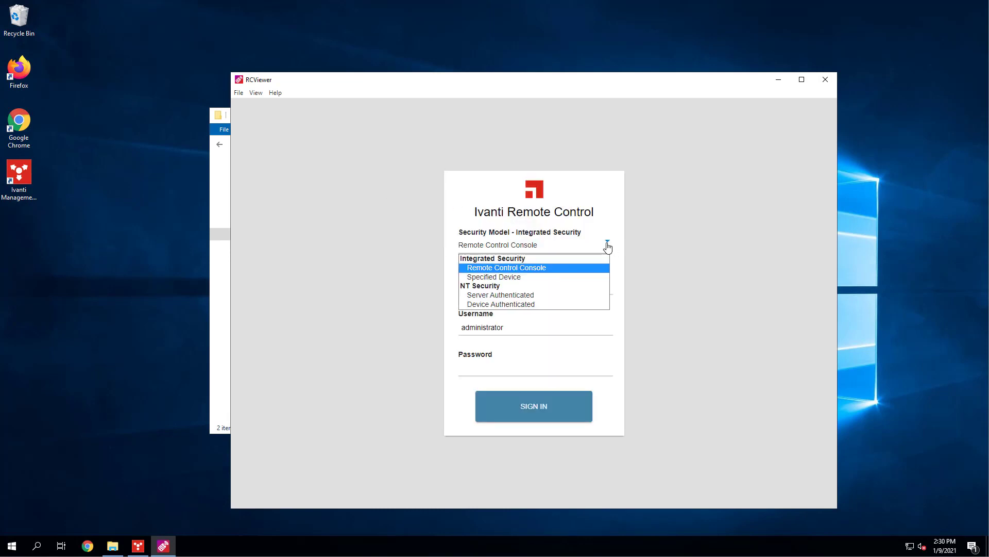
left_click(507, 268)
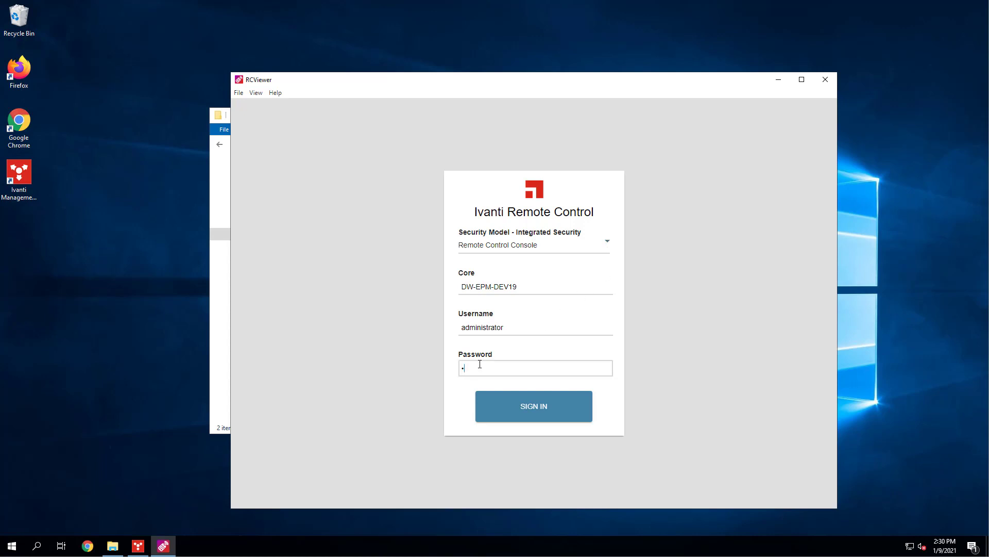
type("password")
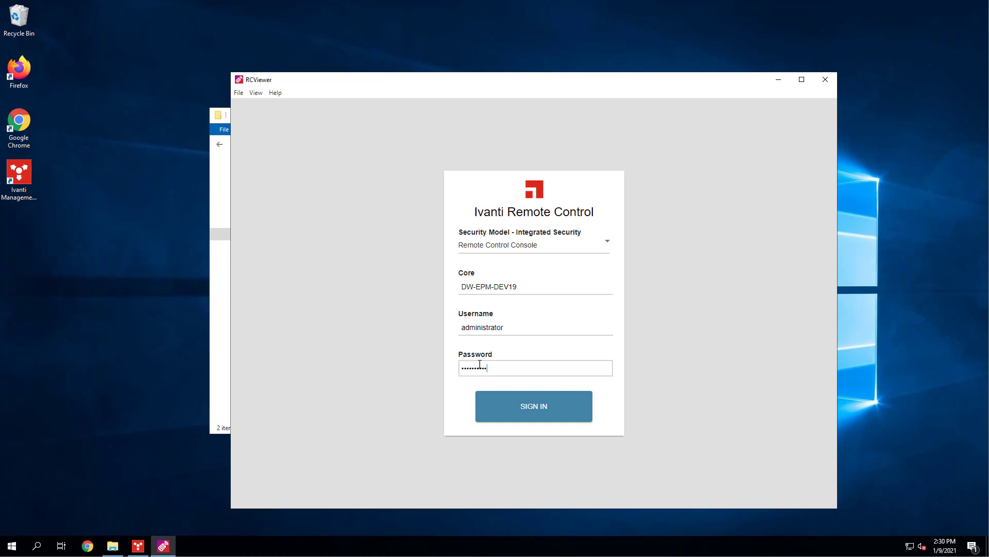
left_click(534, 406)
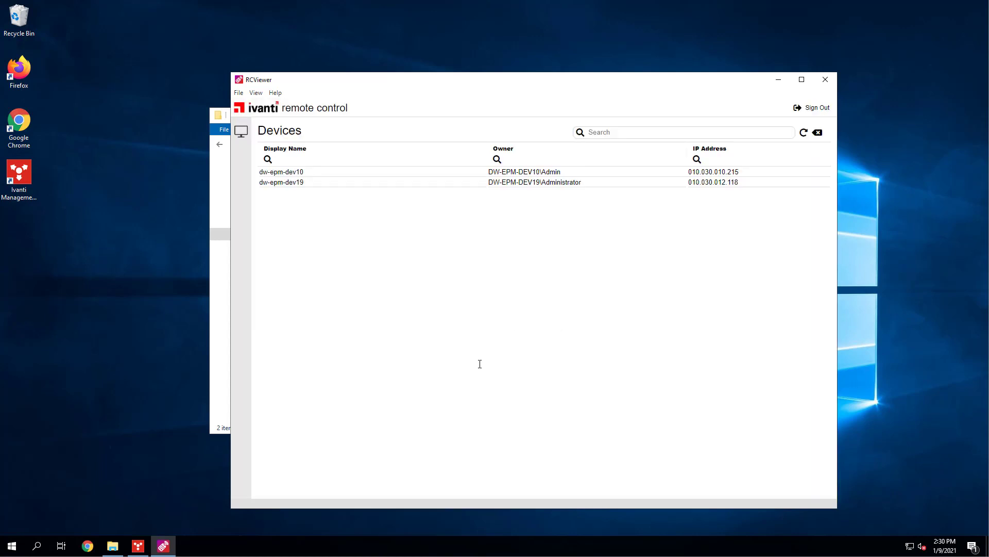
Select dw-epm-dev10 in the Devices list to show its details and CONNECT option.
left_click(683, 132)
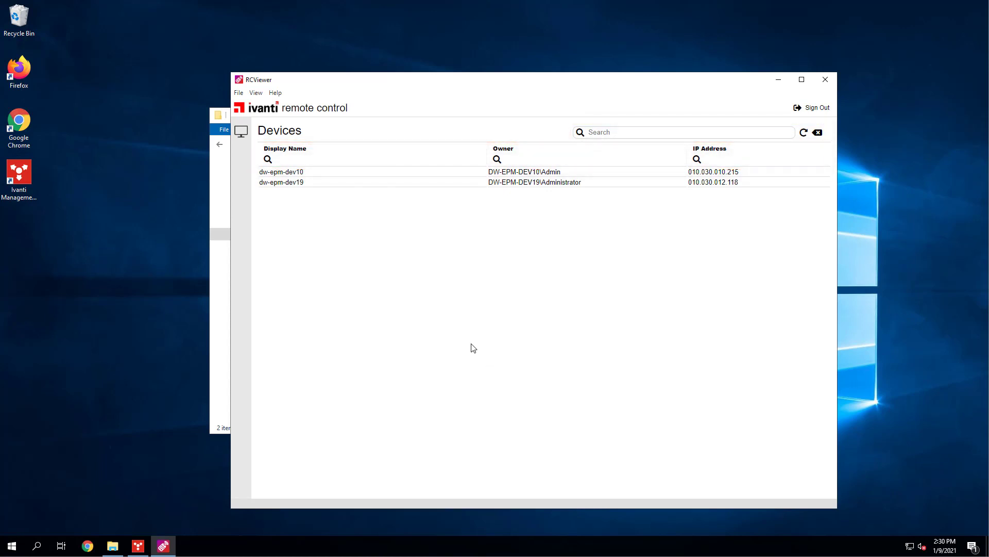
mouse_move(309, 171)
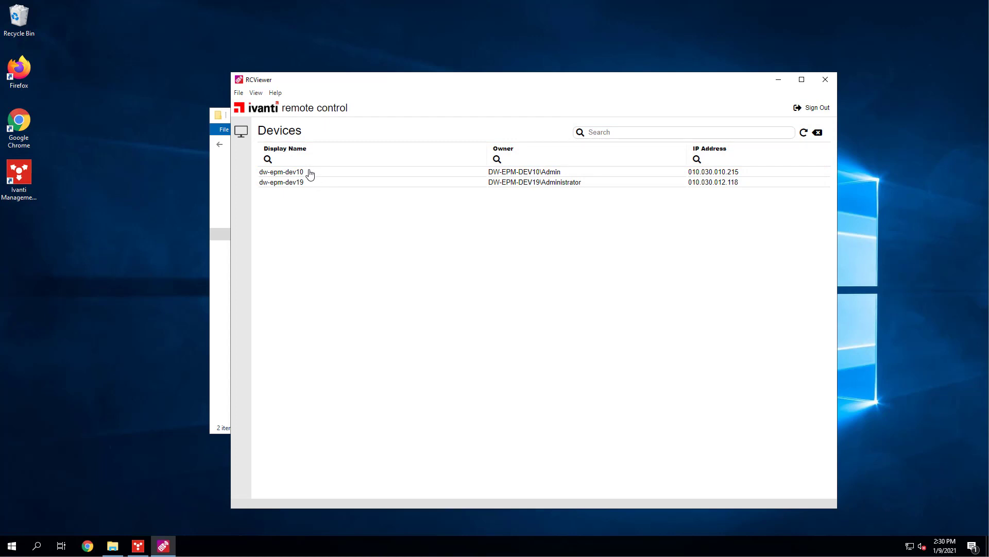
left_click(283, 171)
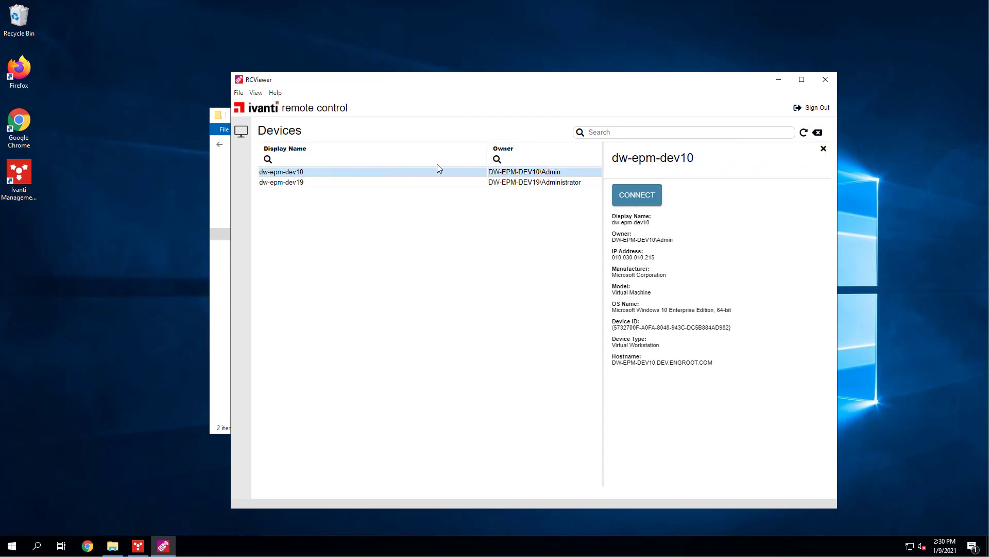
mouse_move(652, 200)
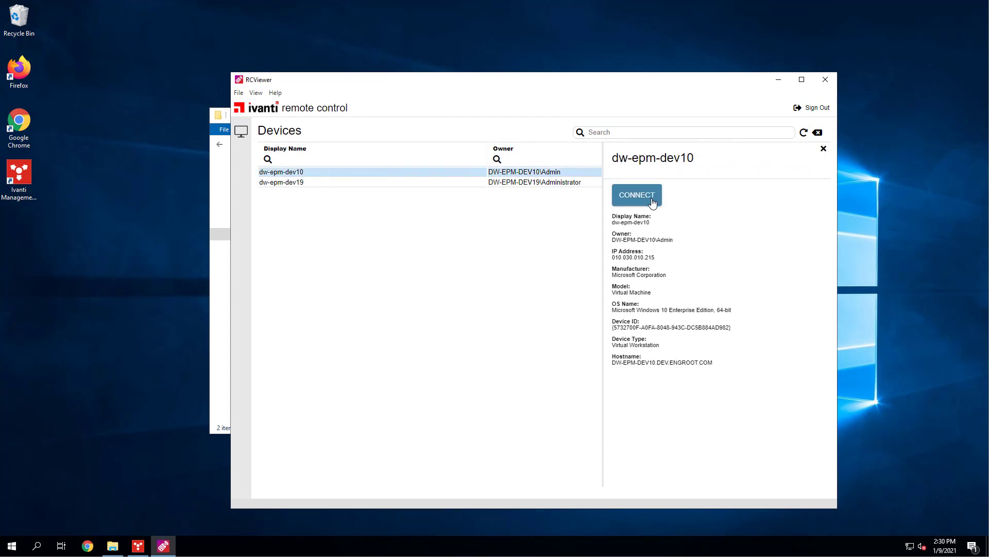